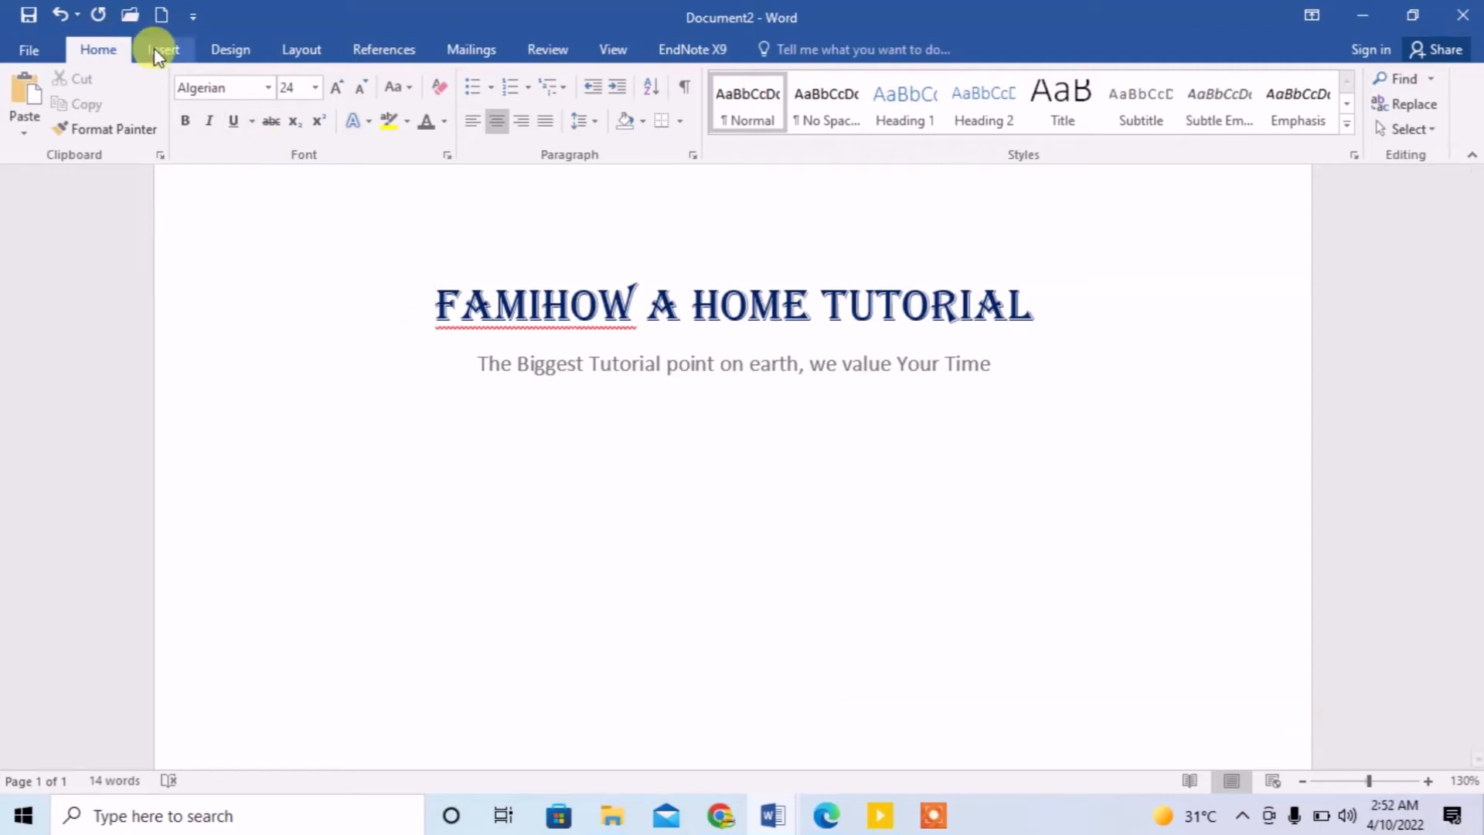
Start inserting a picture from a file via Insert > Pictures
{"action": "left_click", "coordinate": [163, 49]}
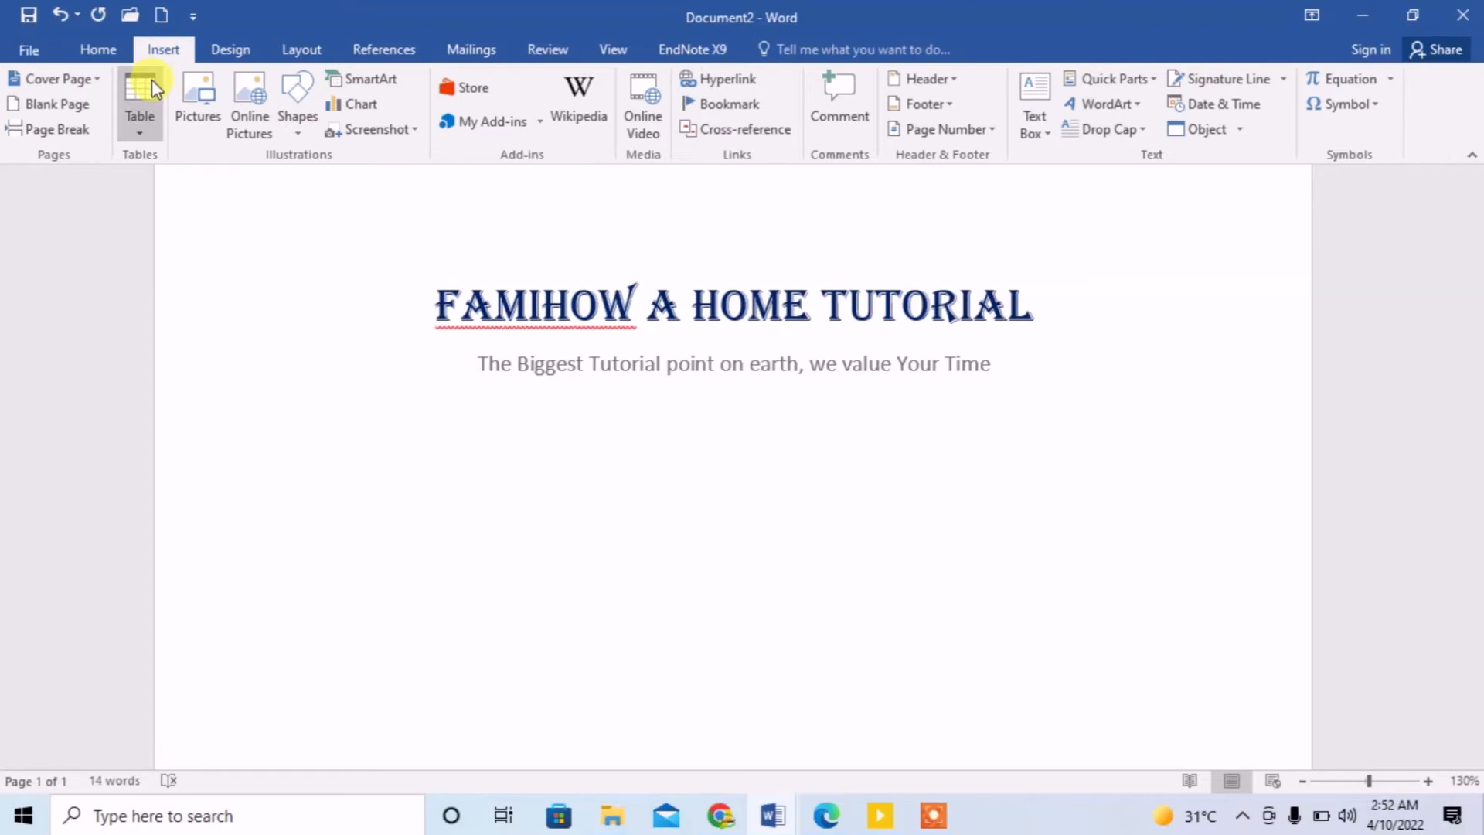
{"action": "left_click", "coordinate": [197, 92]}
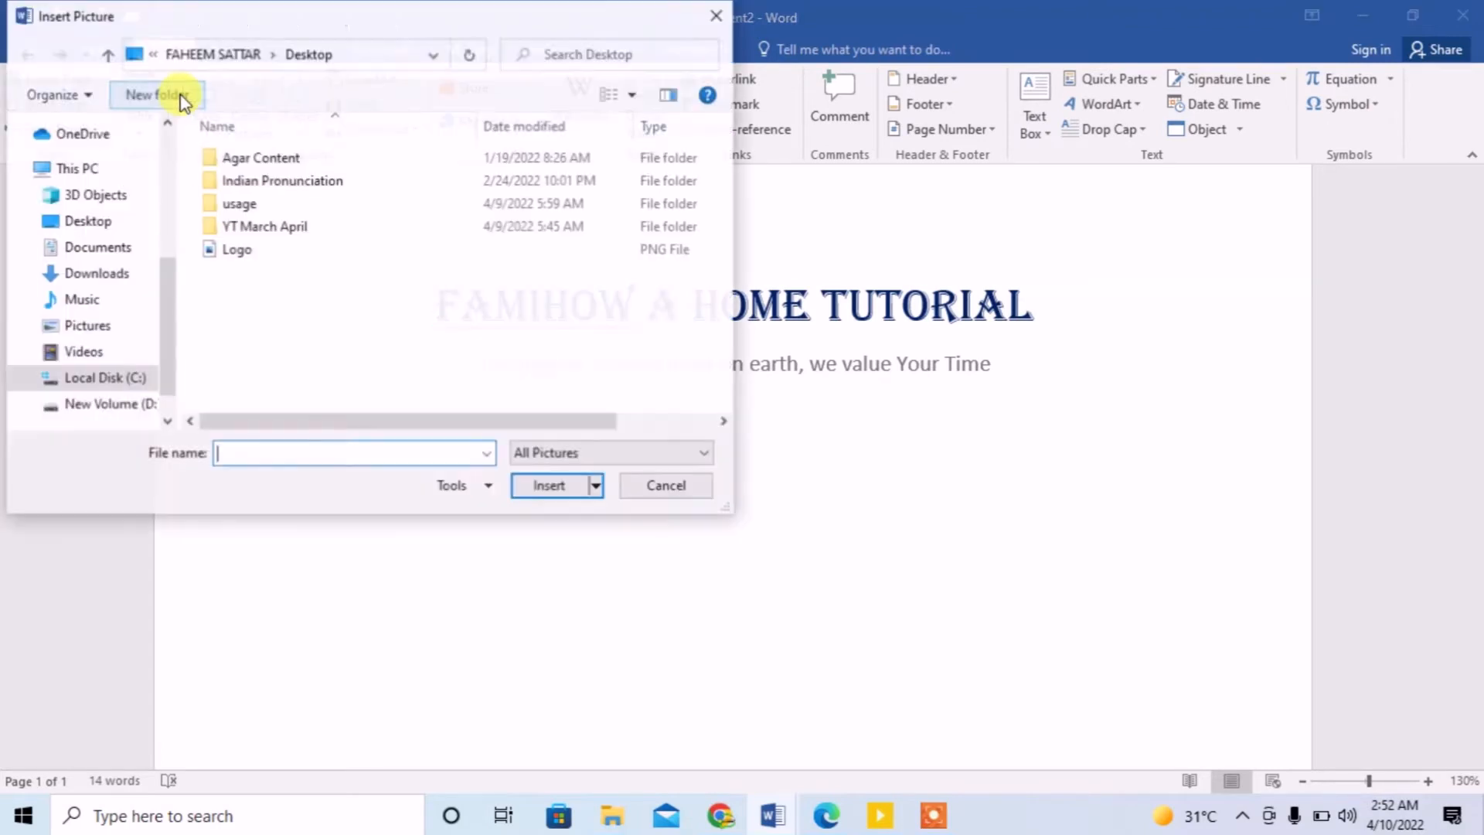
{"action": "mouse_move", "coordinate": [170, 279]}
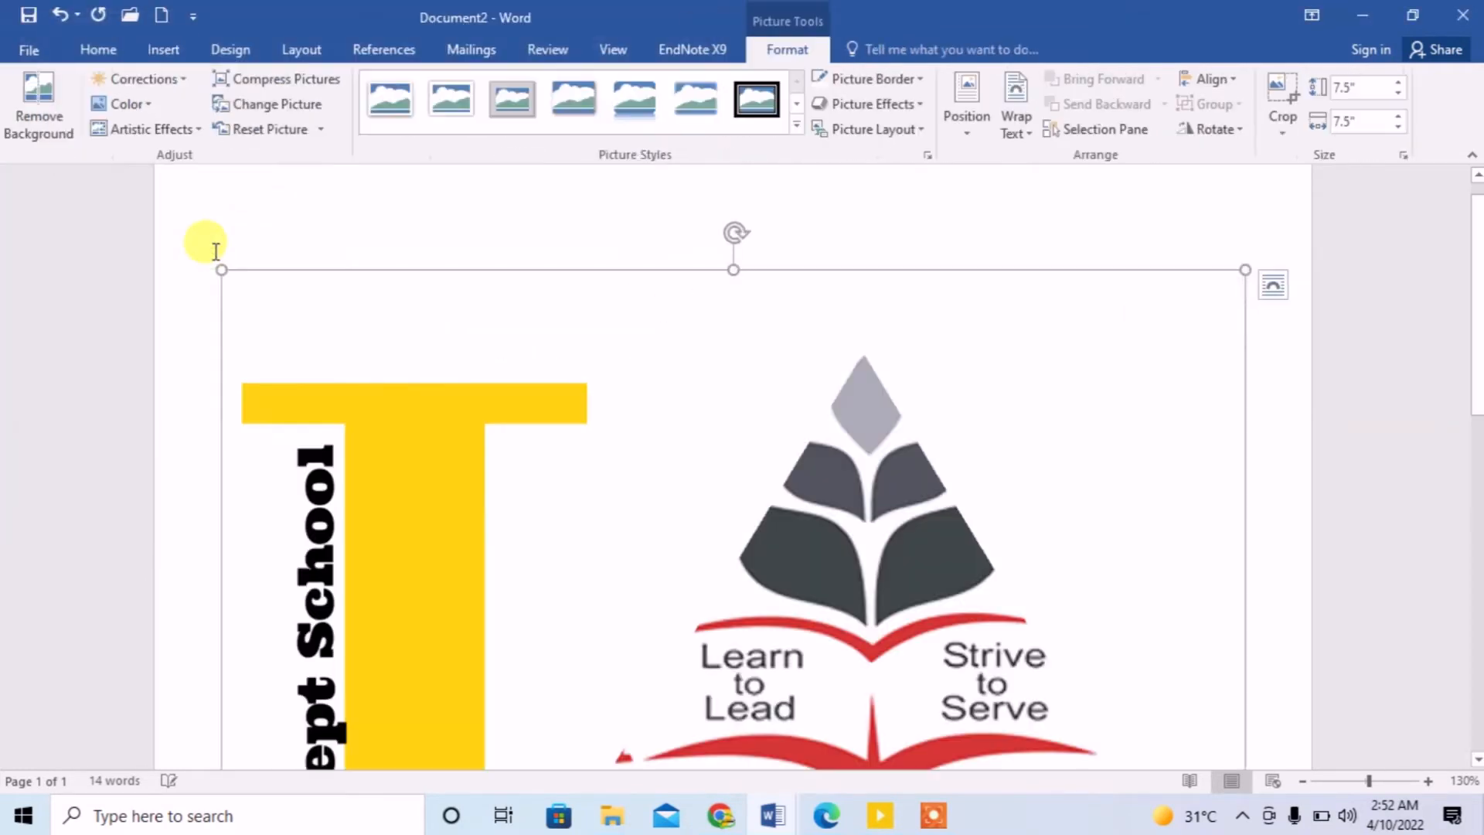
{"action": "mouse_move", "coordinate": [1473, 338]}
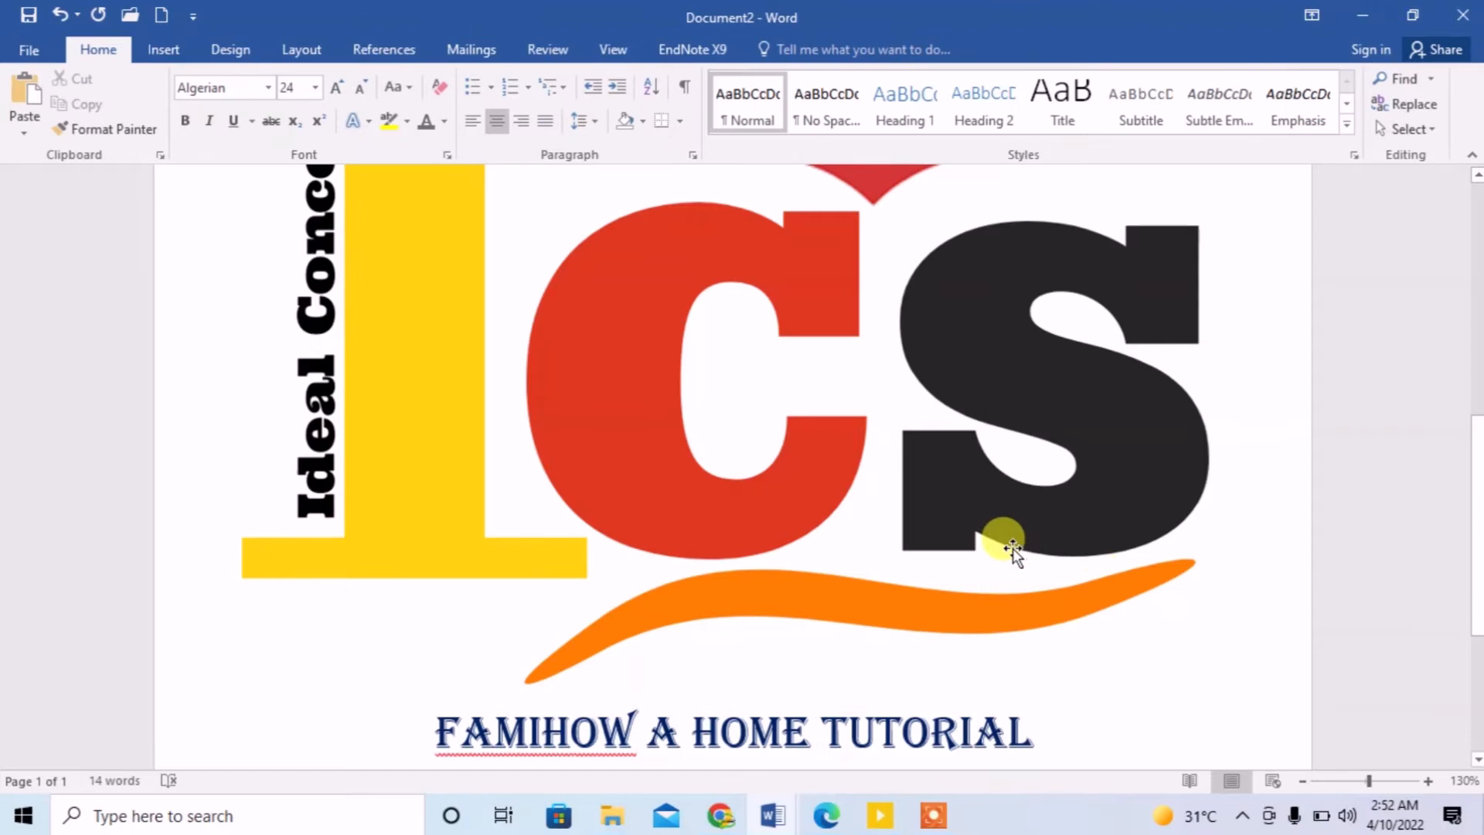
Shrink the ICS logo to about 1.4 inches square and make it float freely
{"action": "left_click", "coordinate": [1005, 544]}
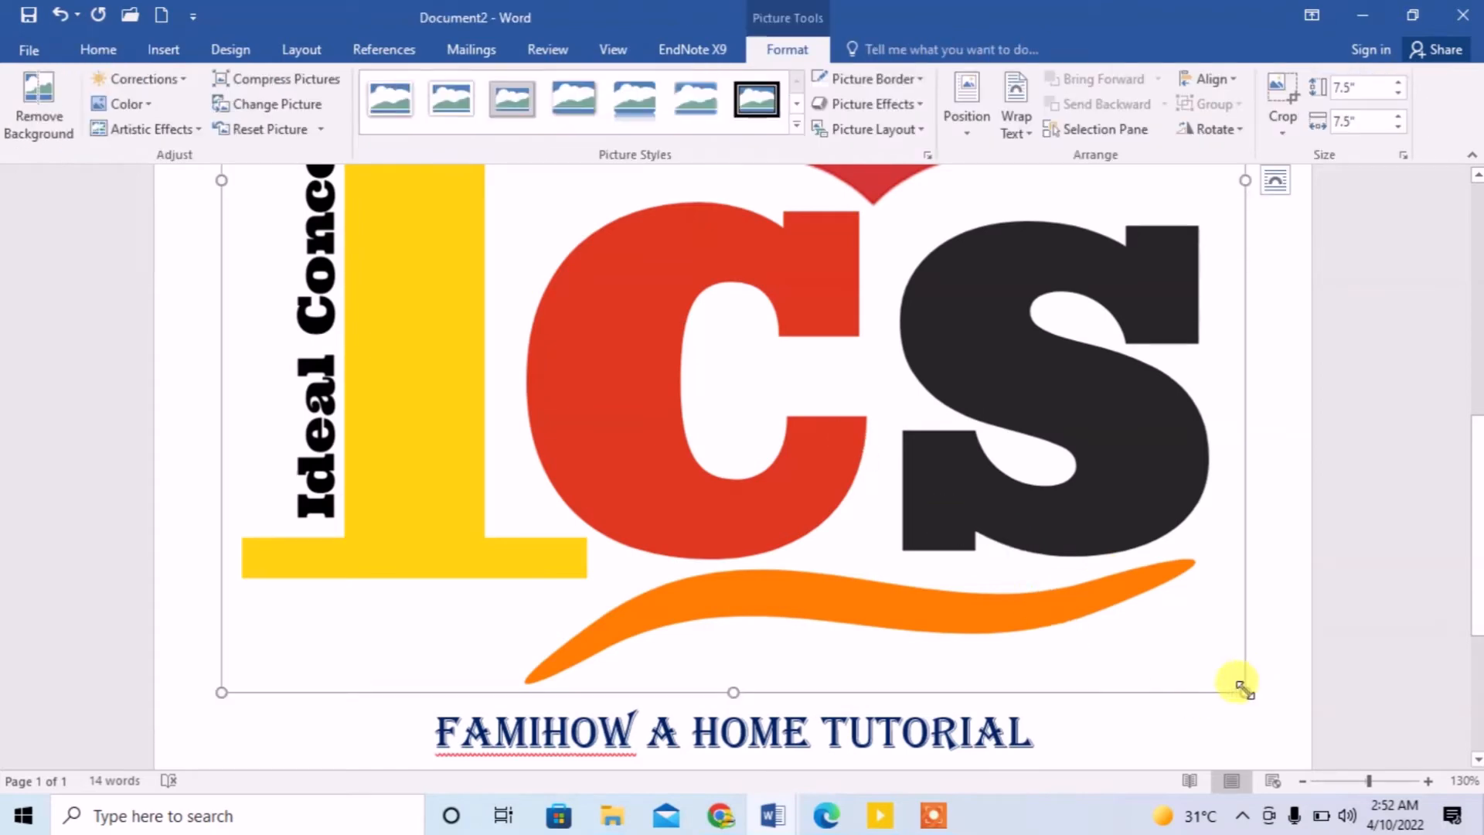
{"action": "left_click_drag", "start_coordinate": [1240, 687], "coordinate": [881, 392]}
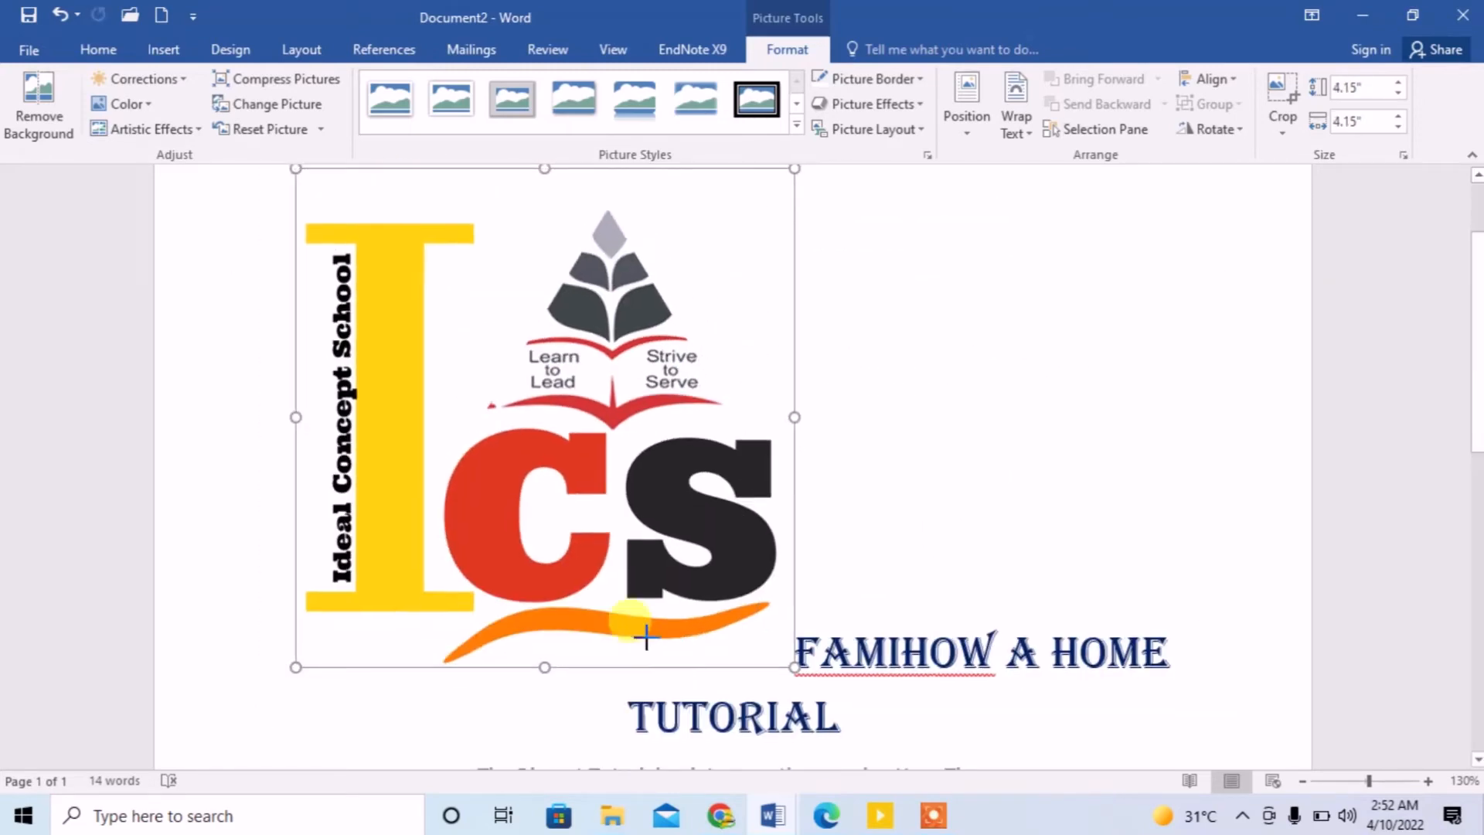
{"action": "left_click_drag", "start_coordinate": [793, 666], "coordinate": [530, 359]}
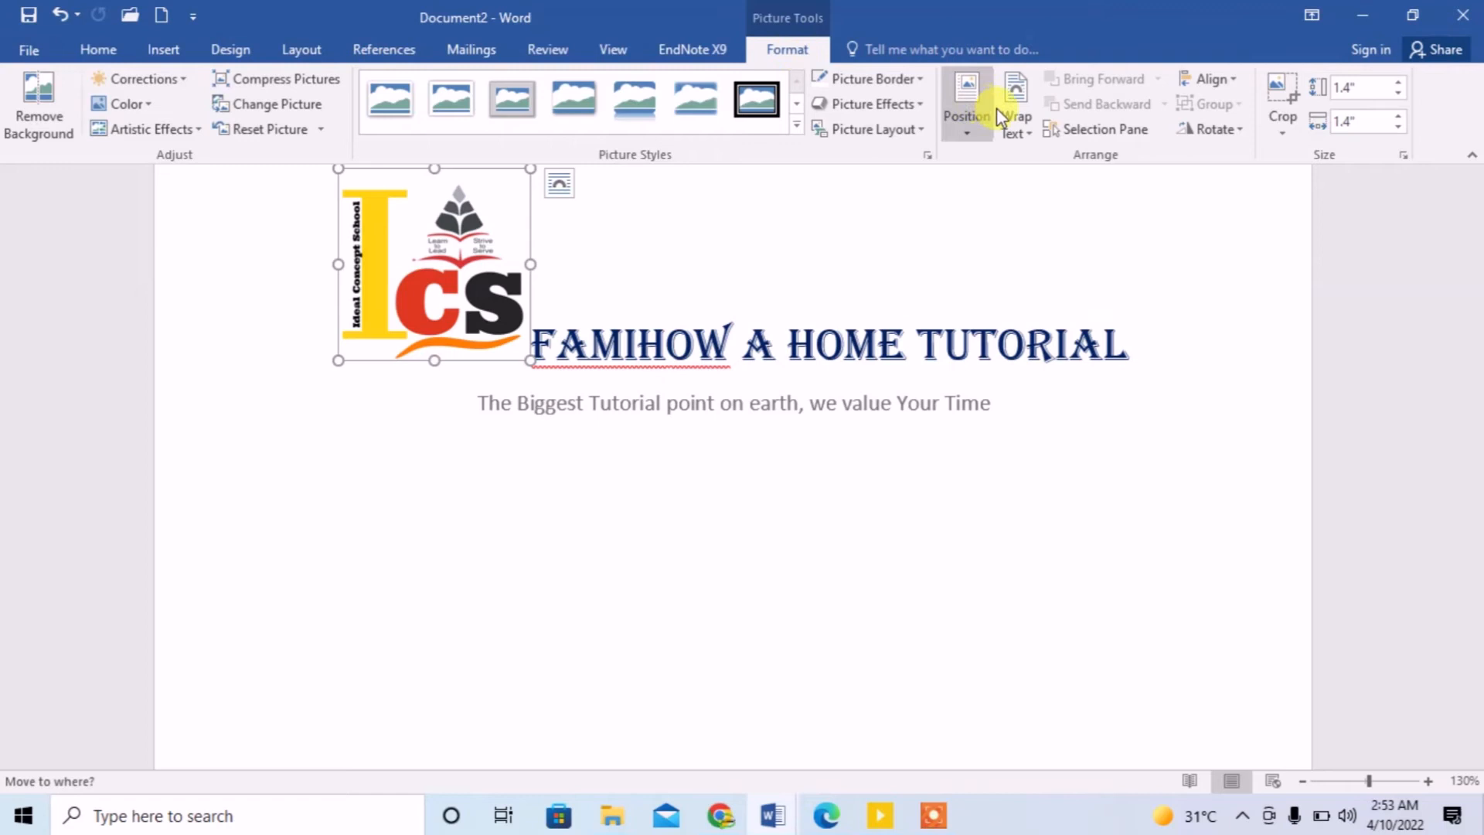
{"action": "left_click", "coordinate": [1016, 101]}
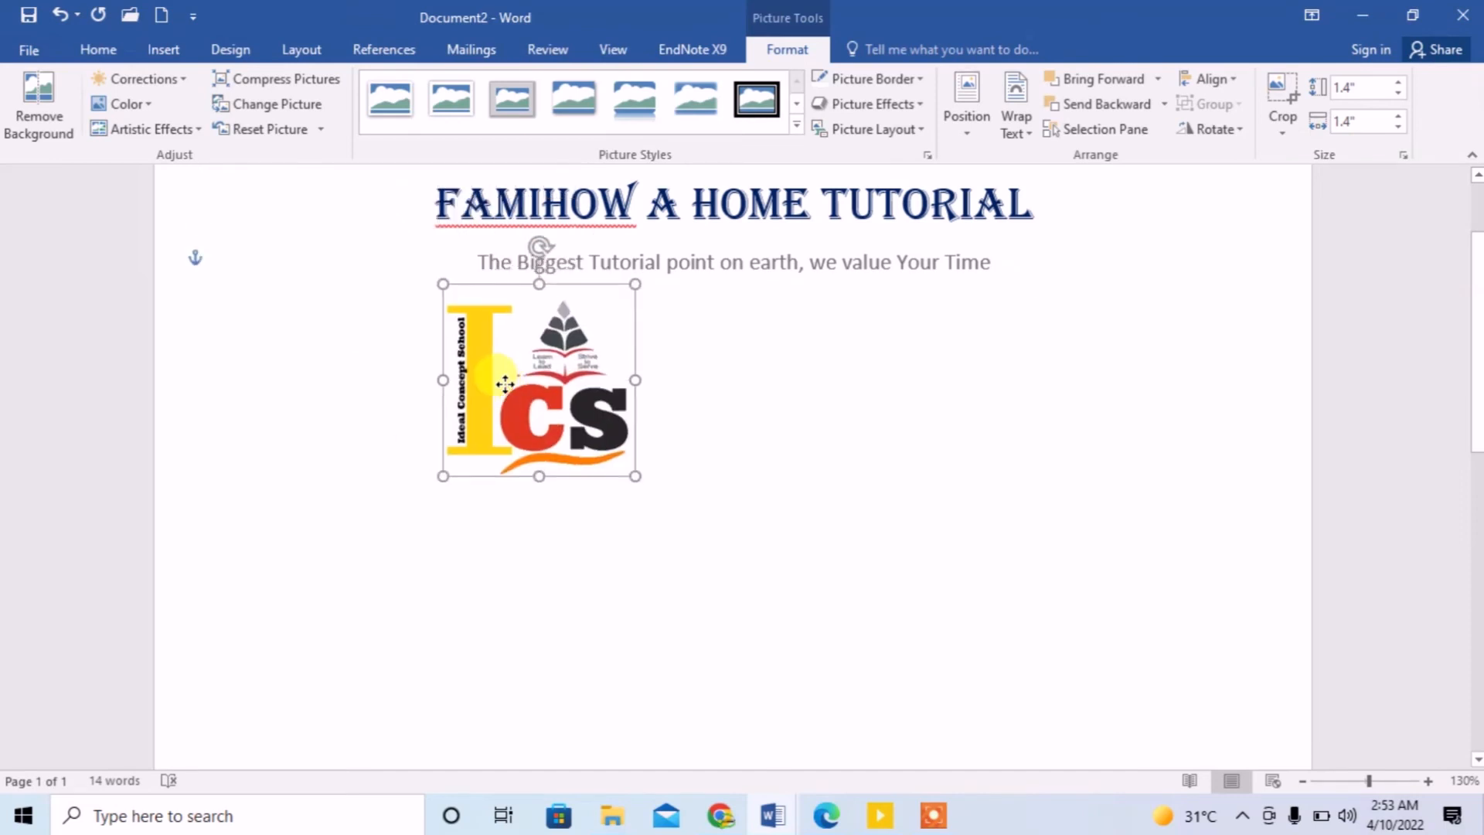
Shrink the logo to about 0.74 inches and move it beside the heading and tagline
{"action": "left_click_drag", "start_coordinate": [539, 381], "coordinate": [700, 464]}
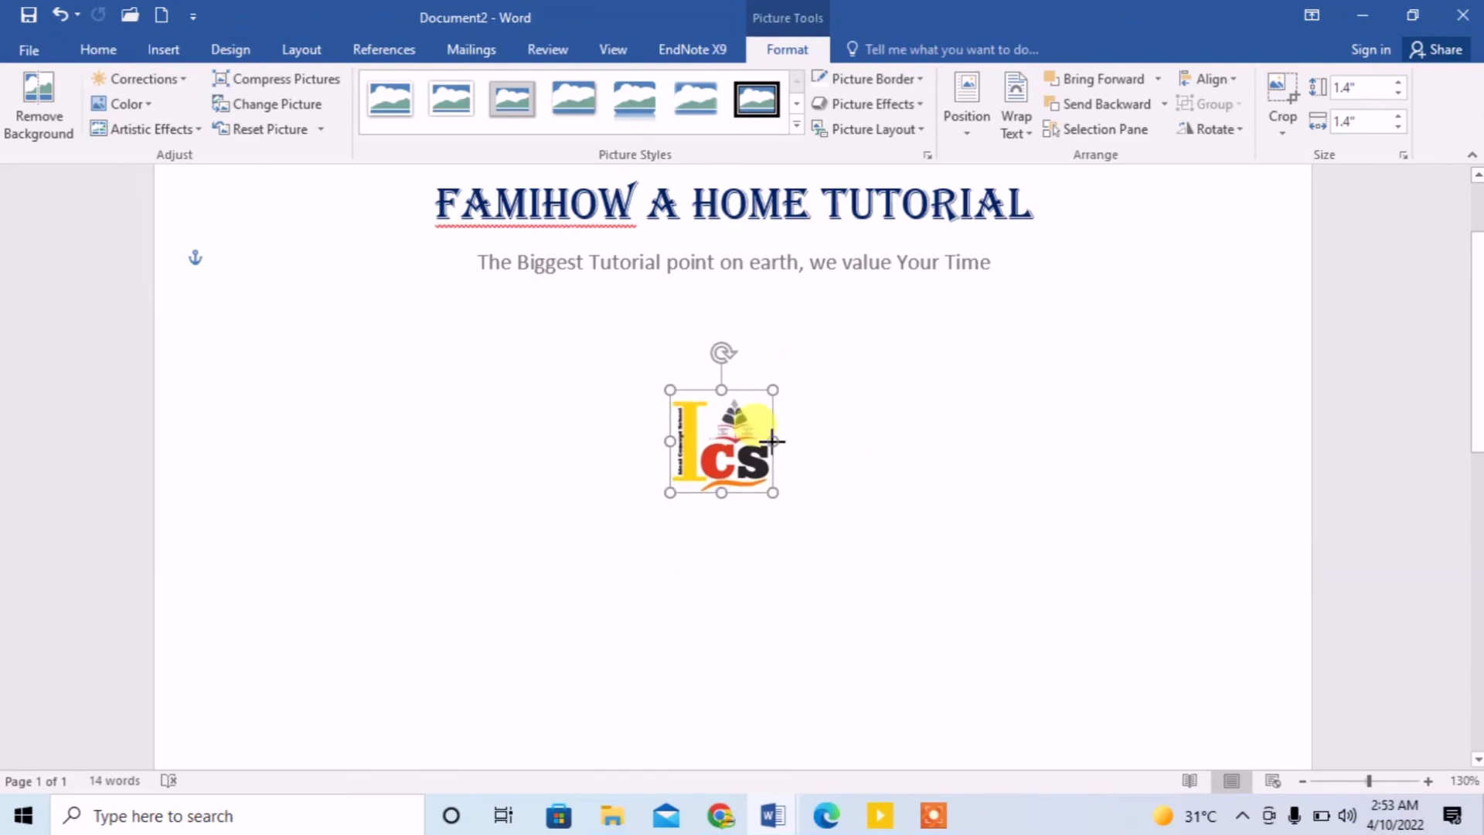
{"action": "left_click_drag", "start_coordinate": [721, 440], "coordinate": [322, 262]}
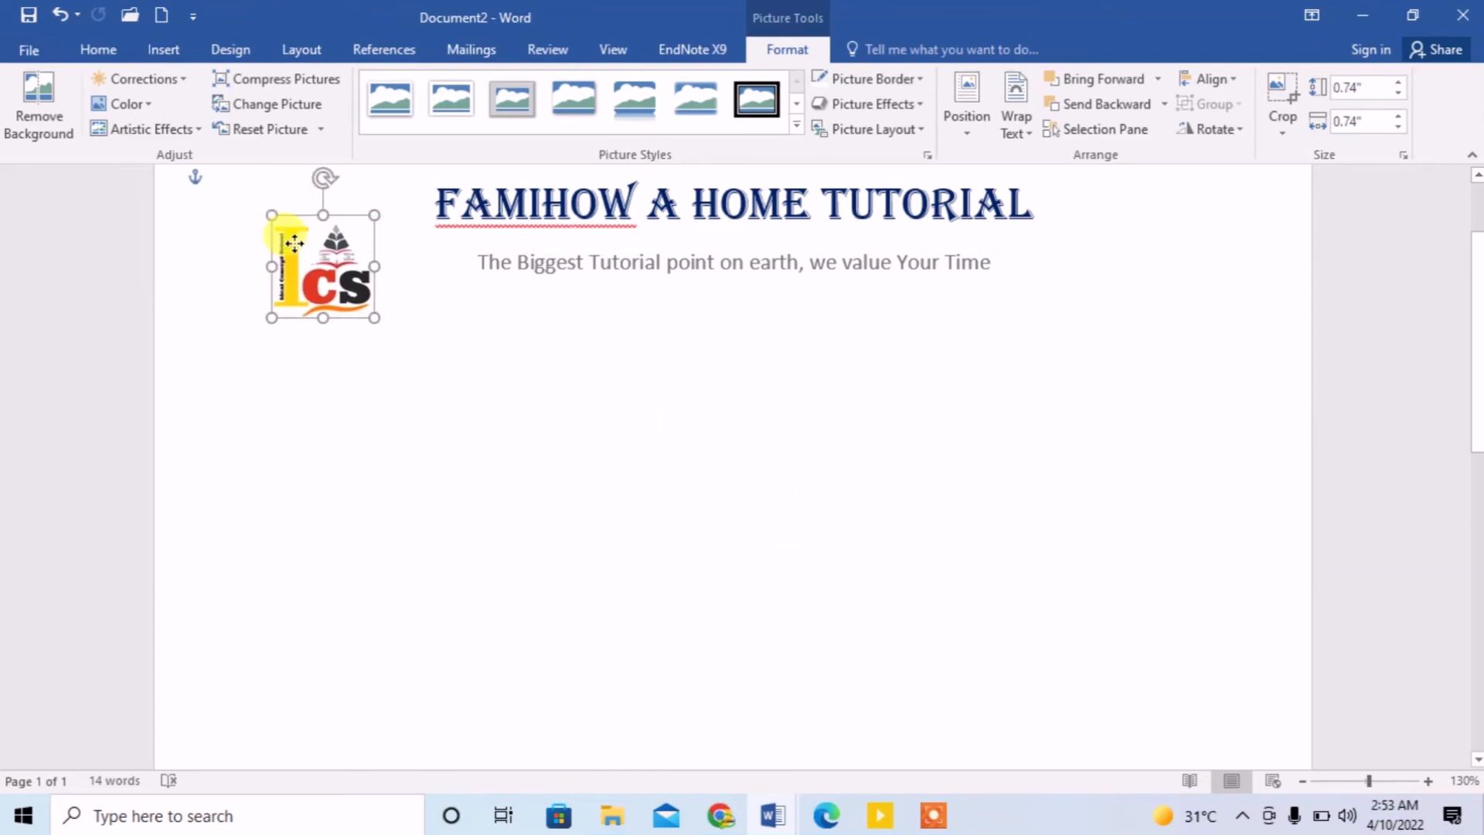
{"action": "left_click_drag", "start_coordinate": [322, 265], "coordinate": [337, 237]}
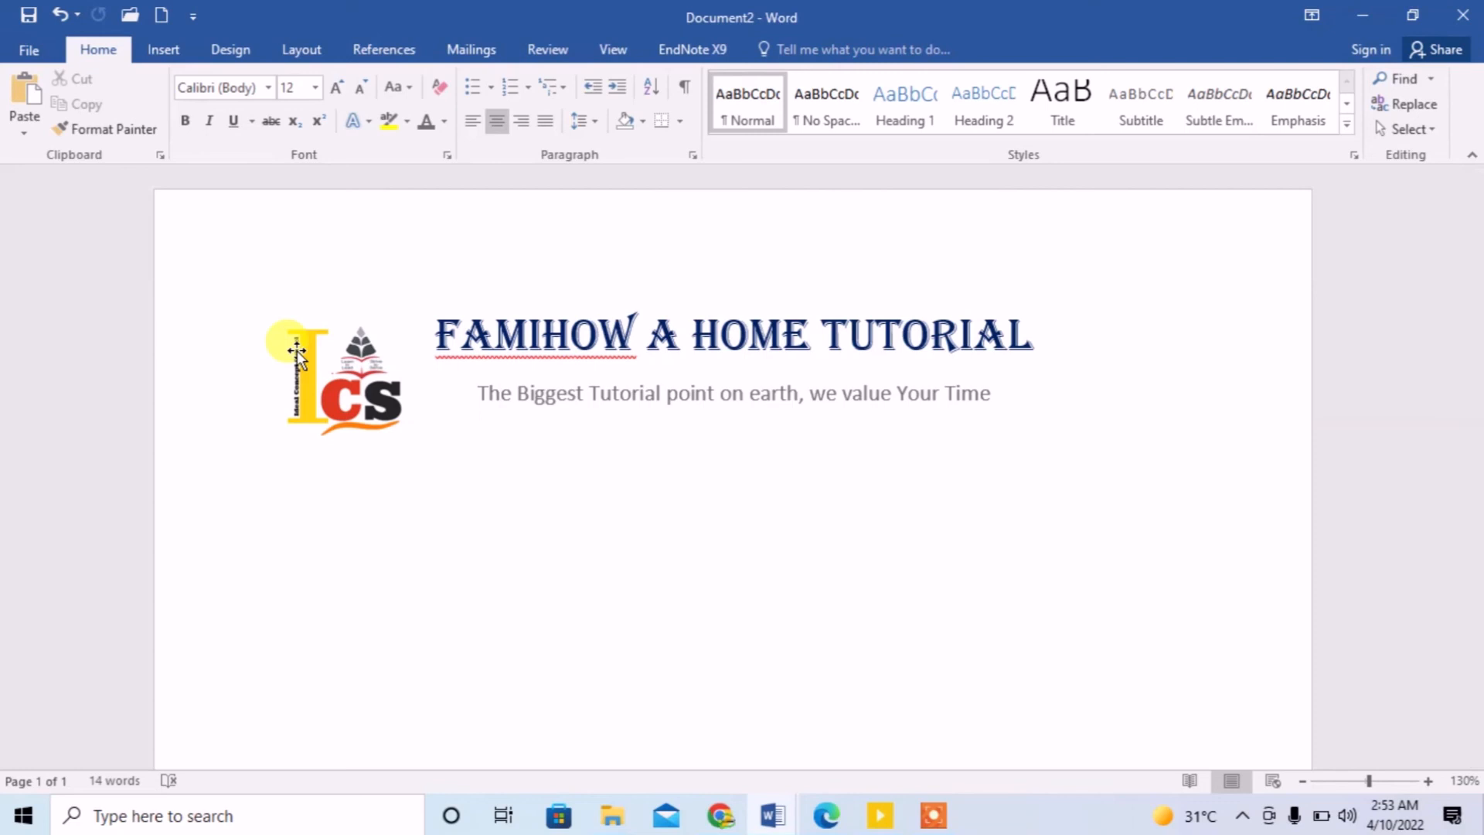
{"action": "left_click", "coordinate": [494, 393]}
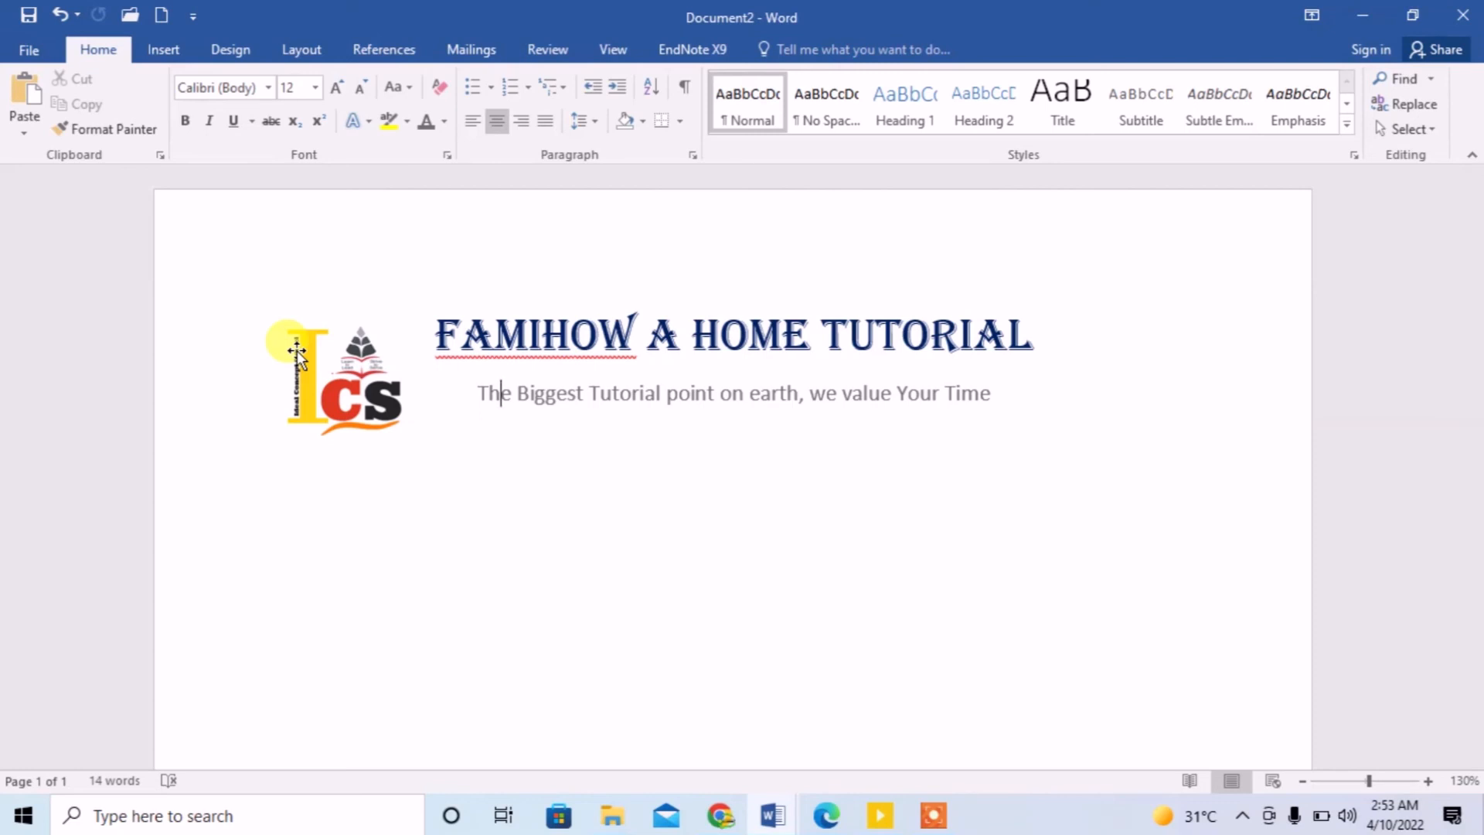